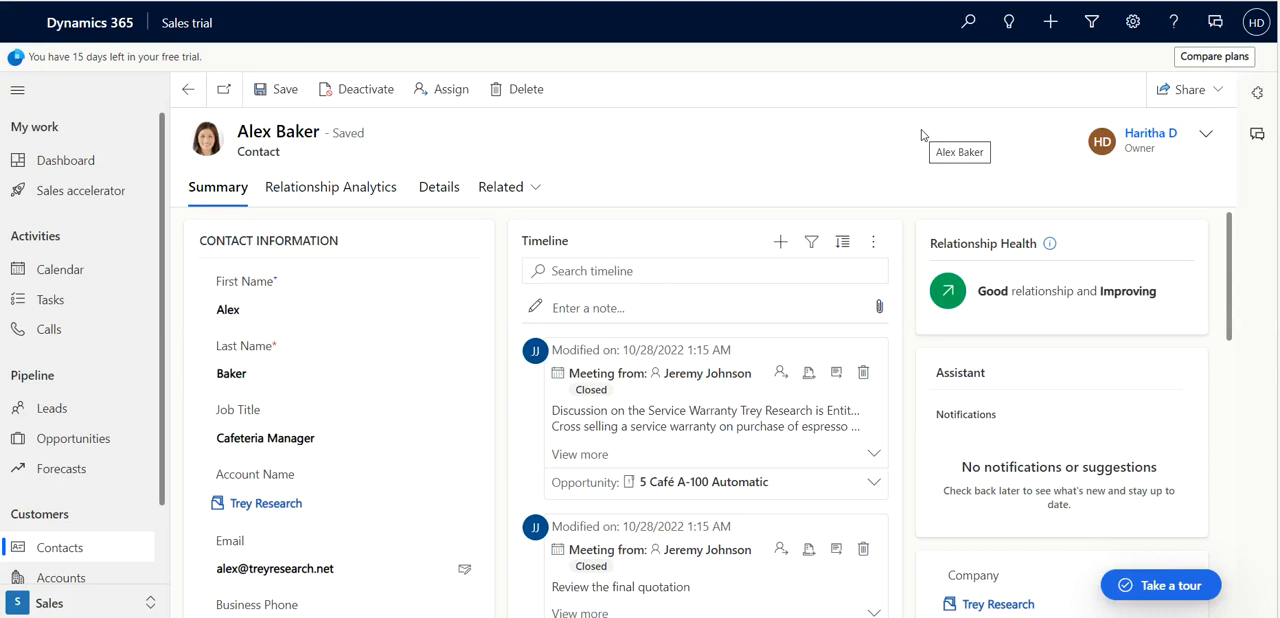
mouse_move(800, 114)
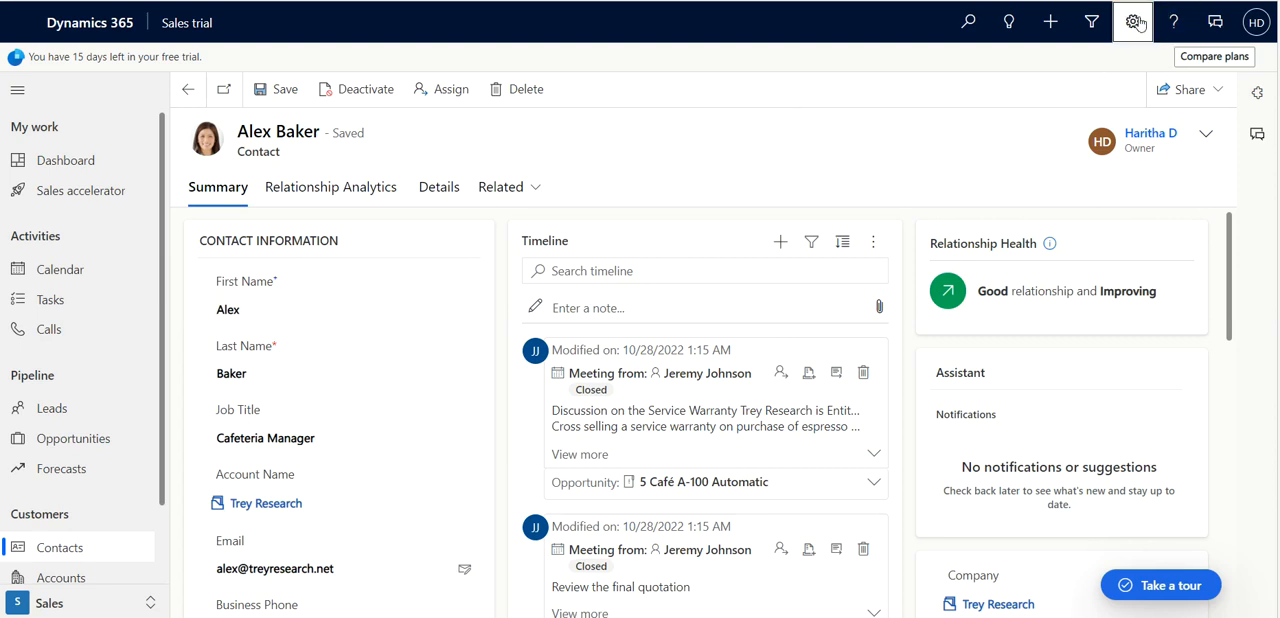
Open the Business Management advanced settings page from the contact record.
click(1132, 22)
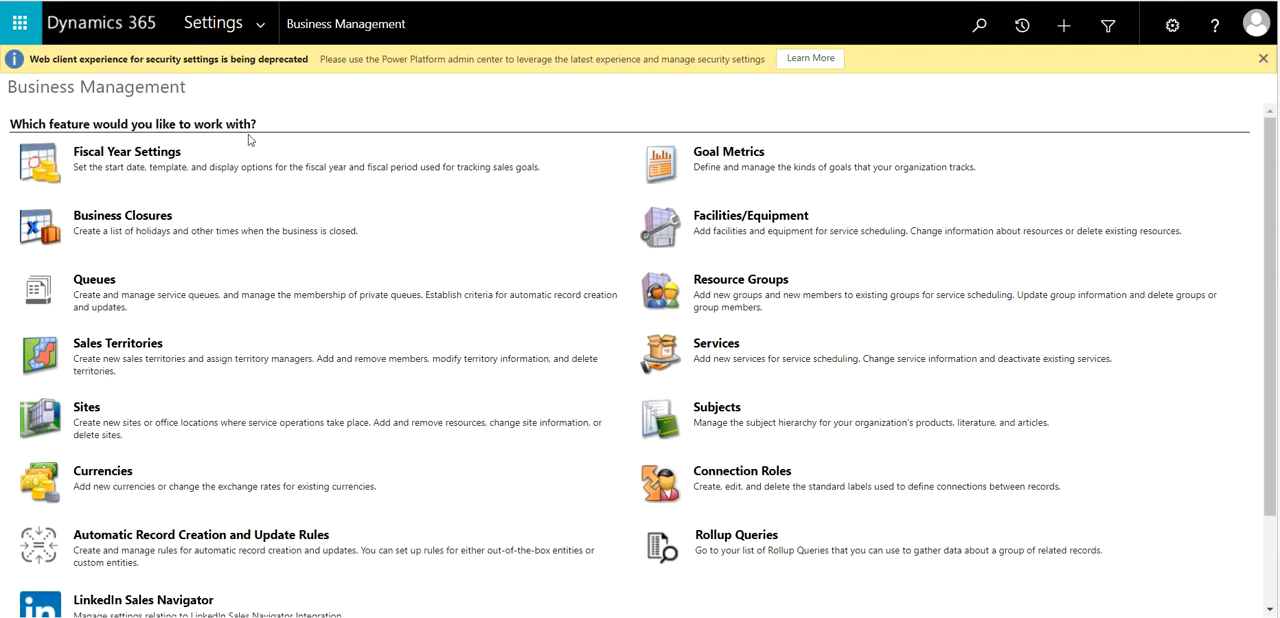
mouse_move(368, 94)
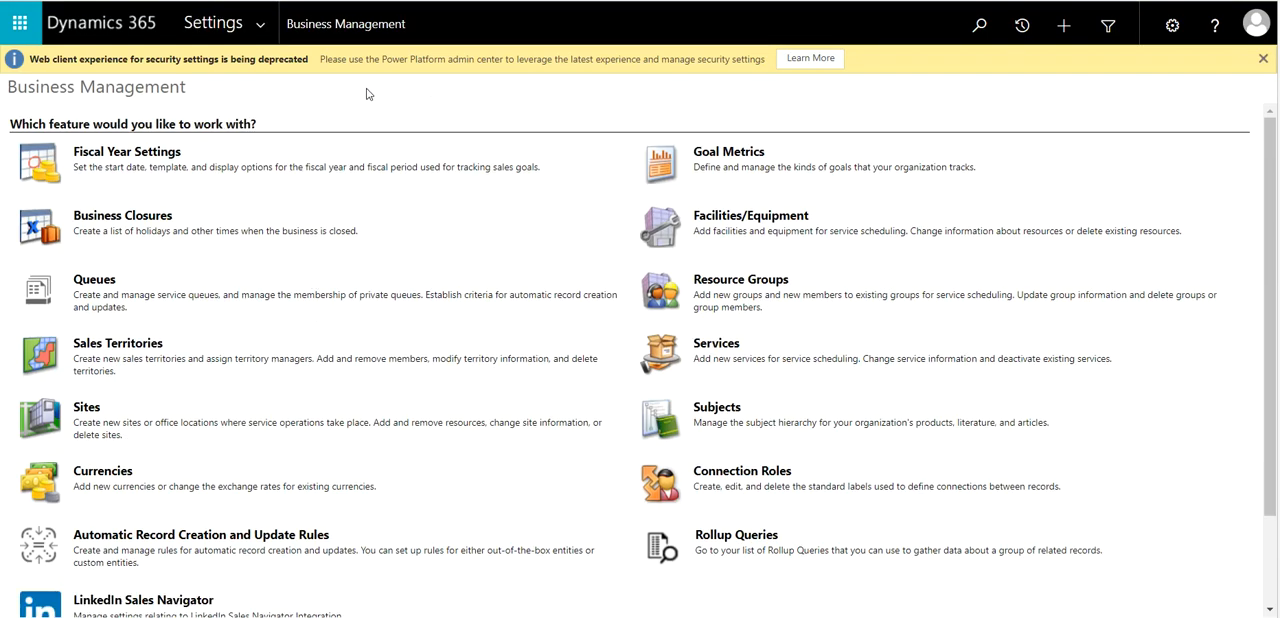
Go to Solutions under Customization to show the All Solutions list.
click(212, 24)
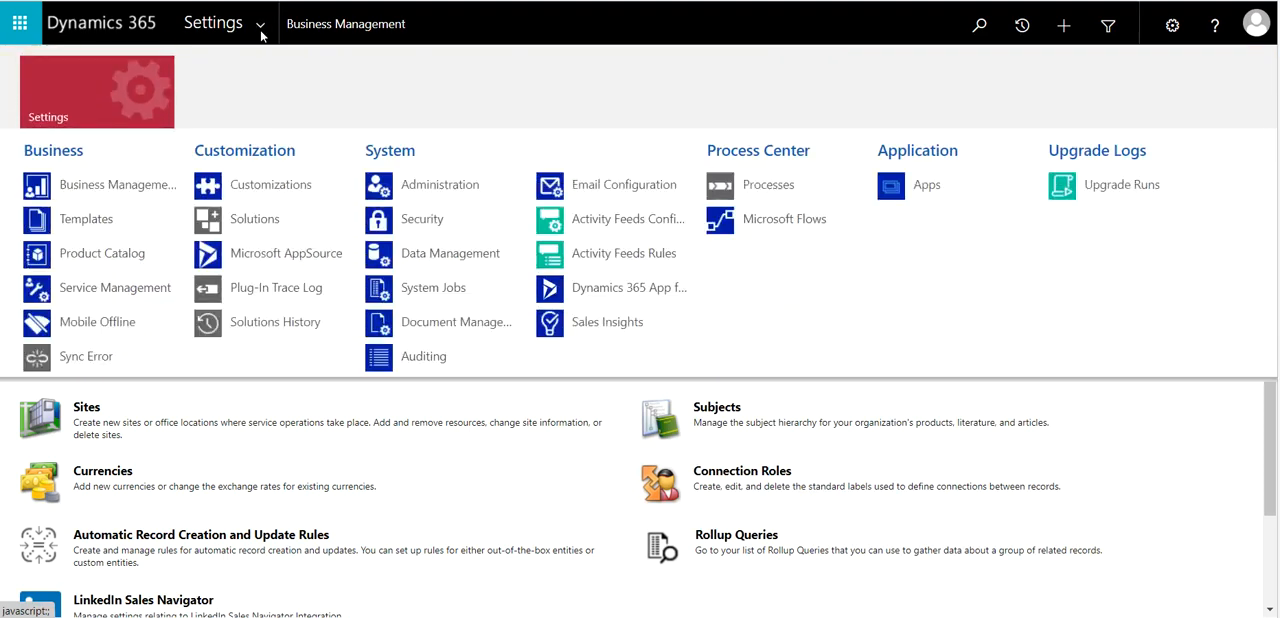
click(254, 220)
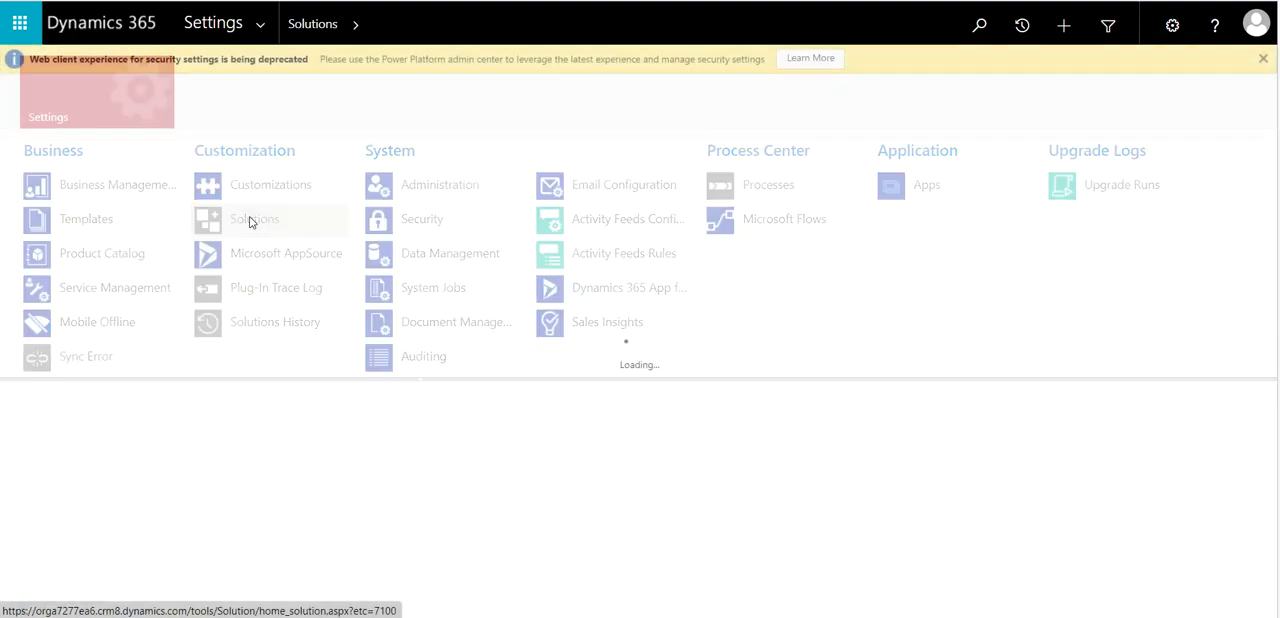
click(254, 220)
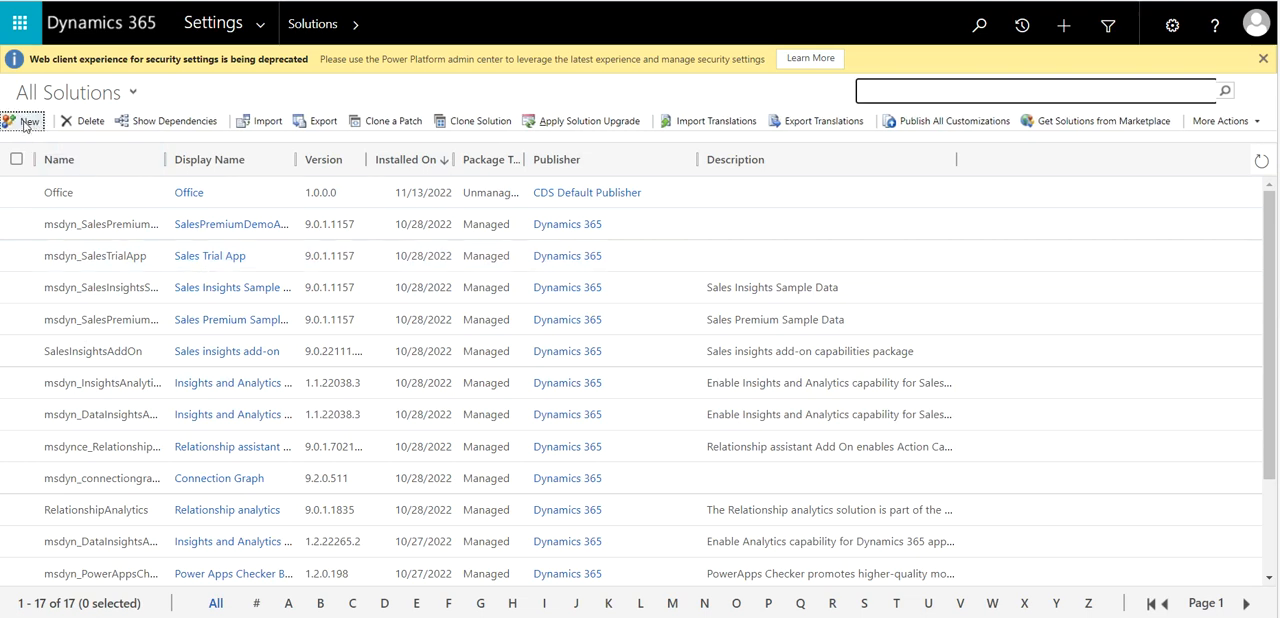
Start a new solution so the blank New Solution form opens.
click(24, 120)
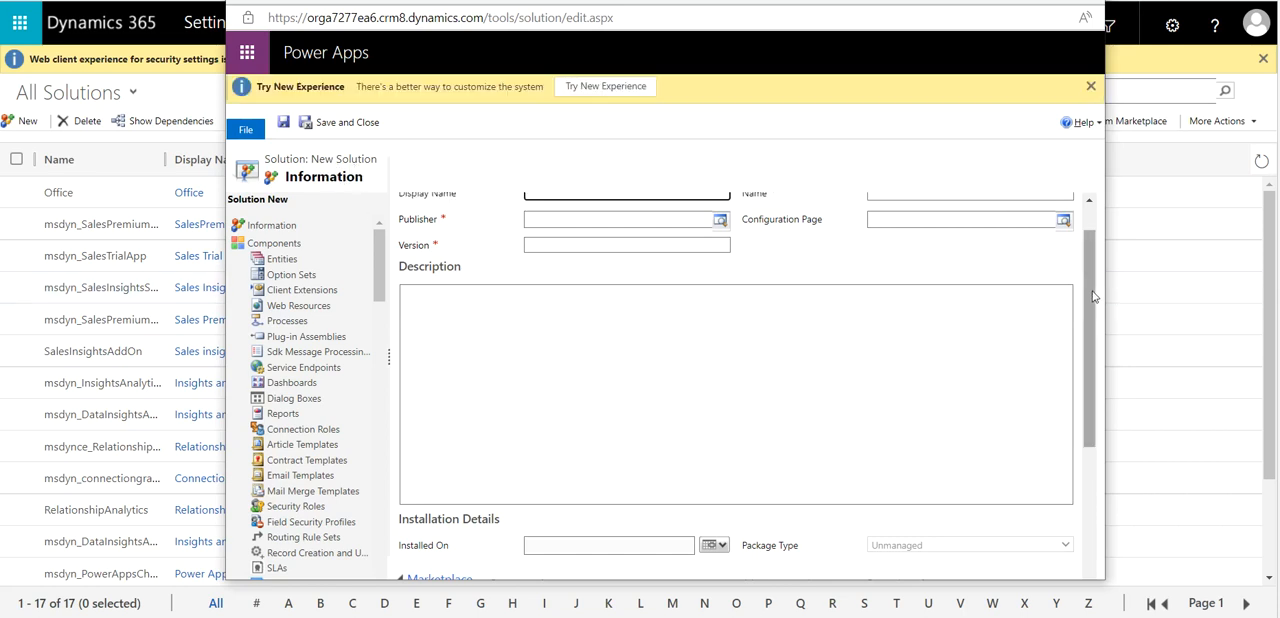
scroll(up, 3)
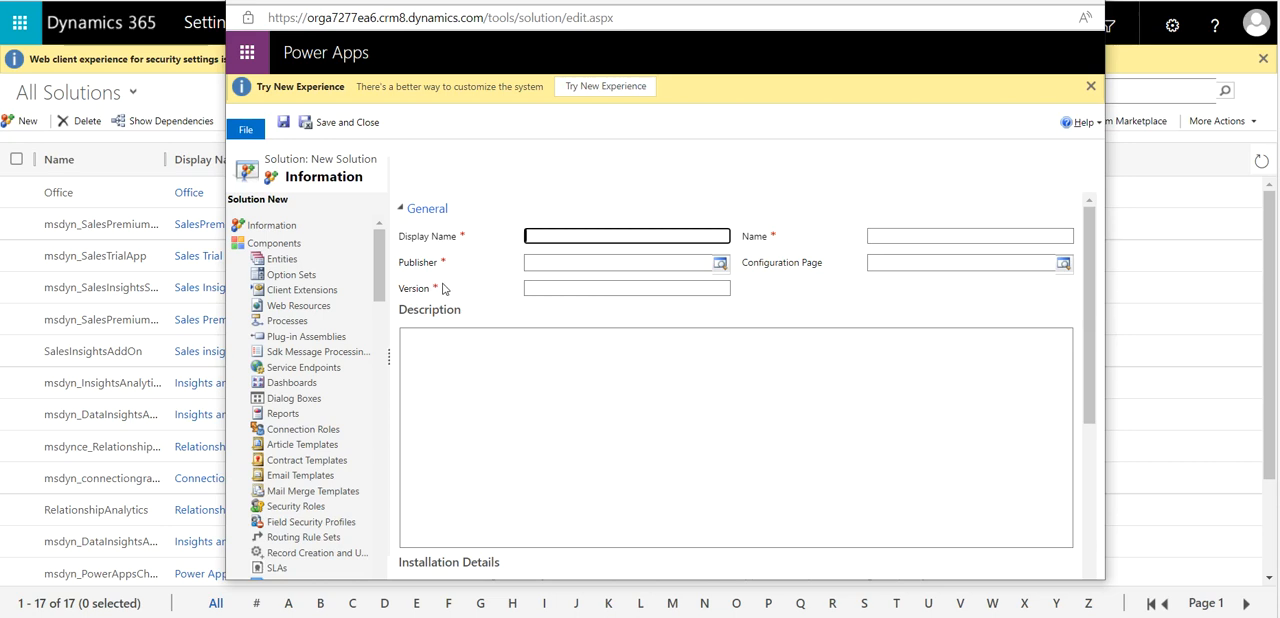
mouse_move(418, 262)
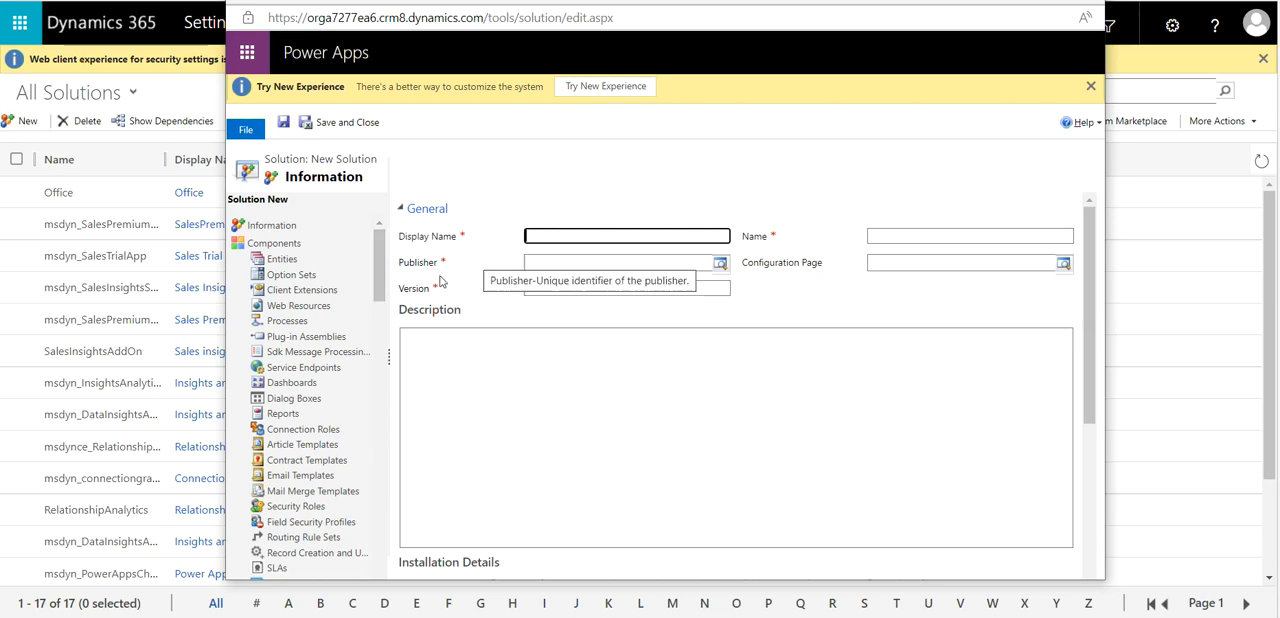
mouse_move(500, 296)
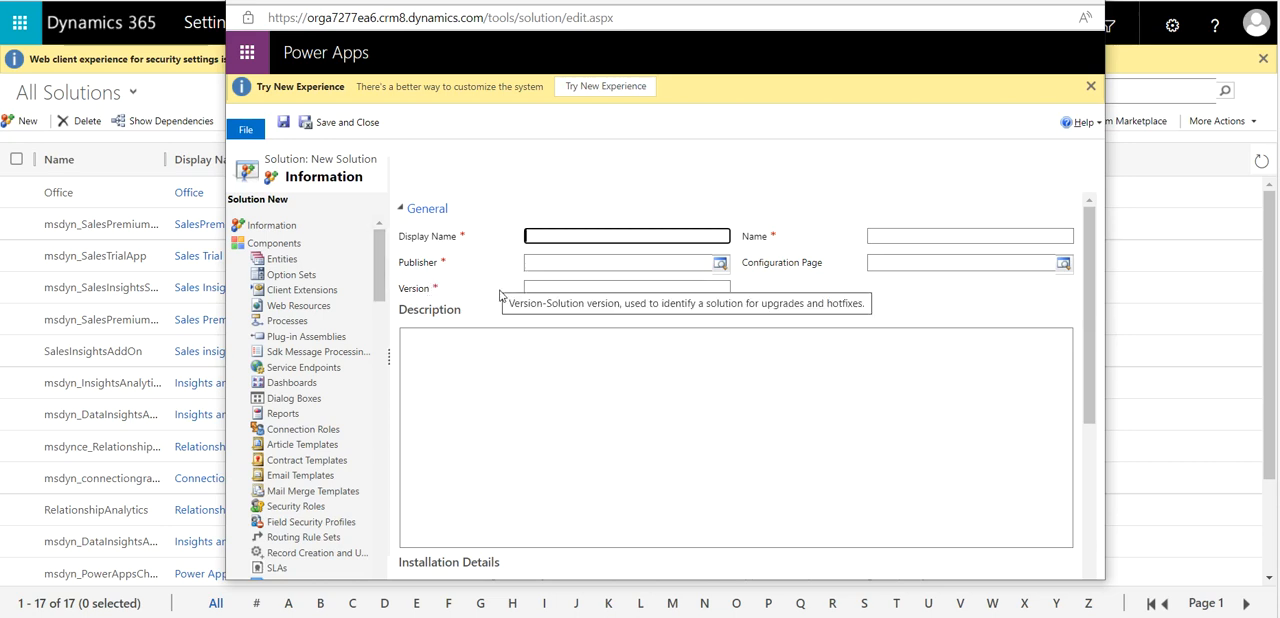
mouse_move(400, 296)
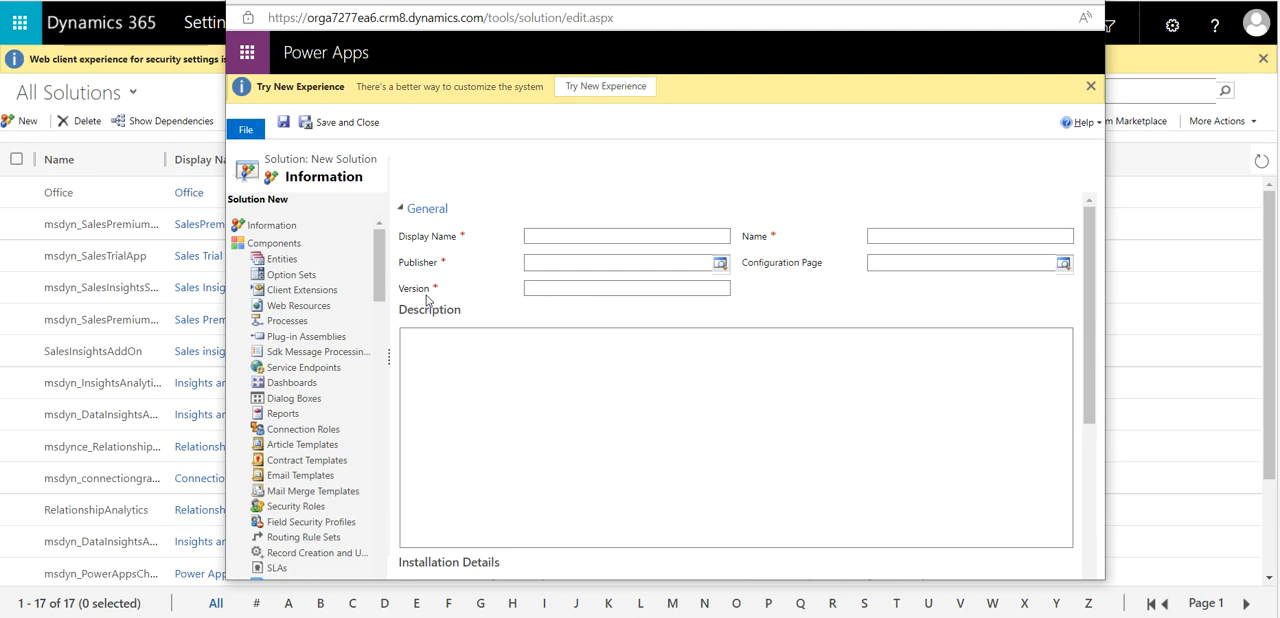
mouse_move(424, 300)
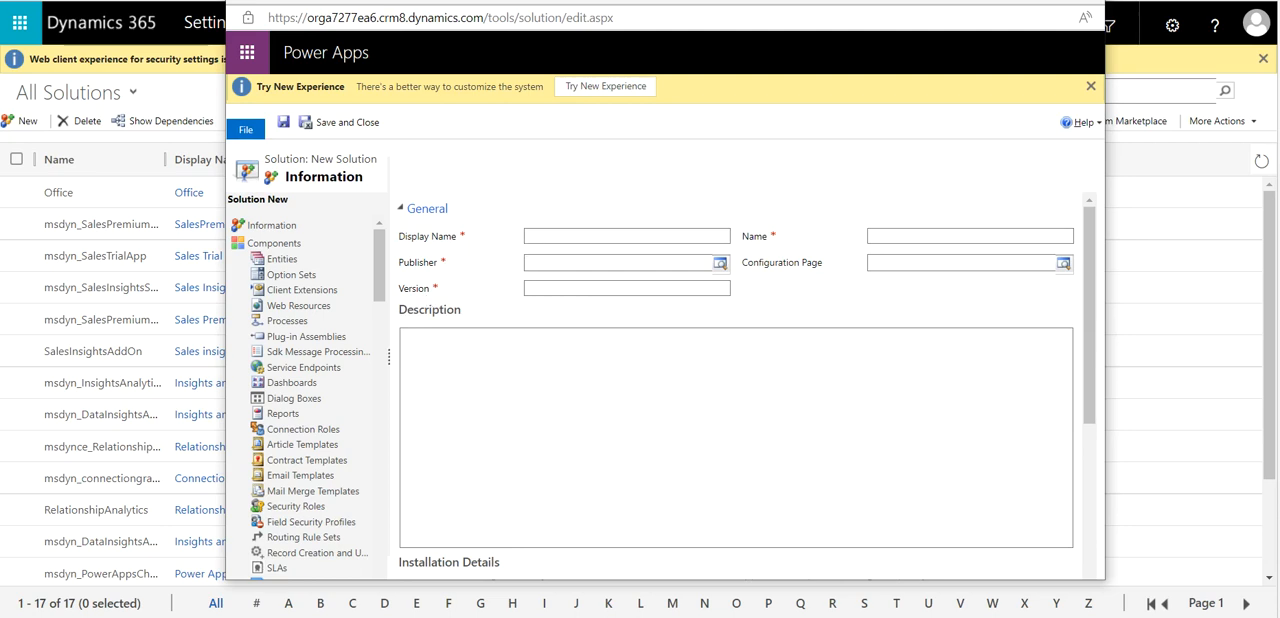
Enter display name Employee, publisher CDS Default Publisher and version 1.0.0.0.
click(626, 236)
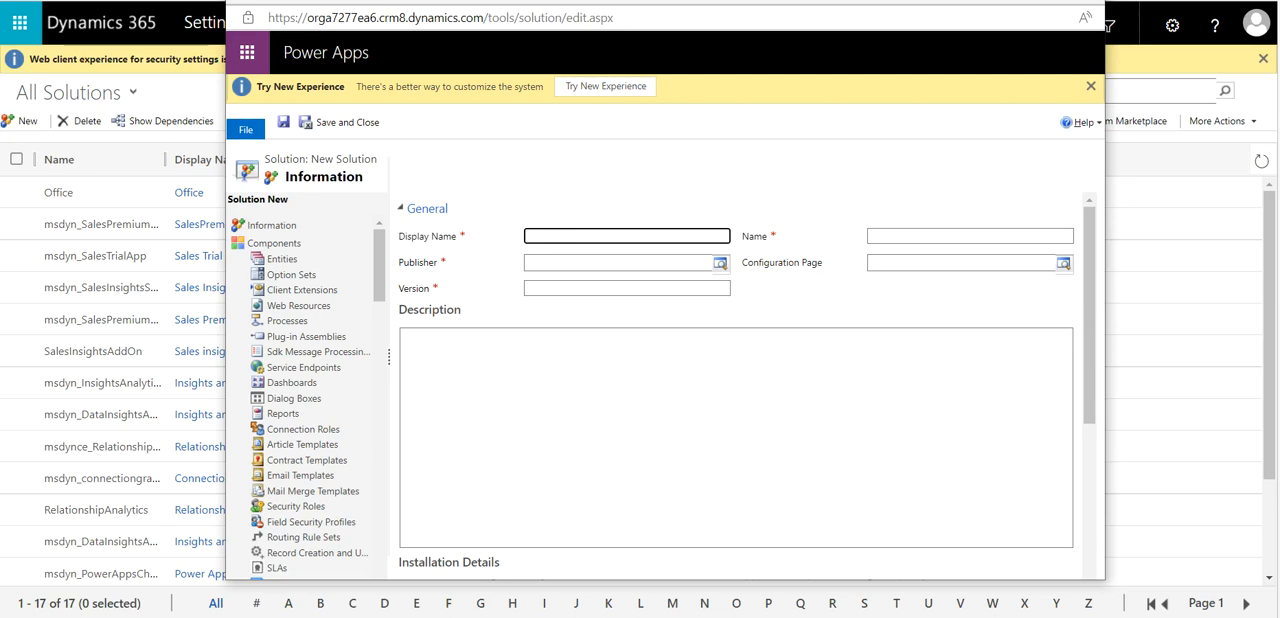
text(Employee)
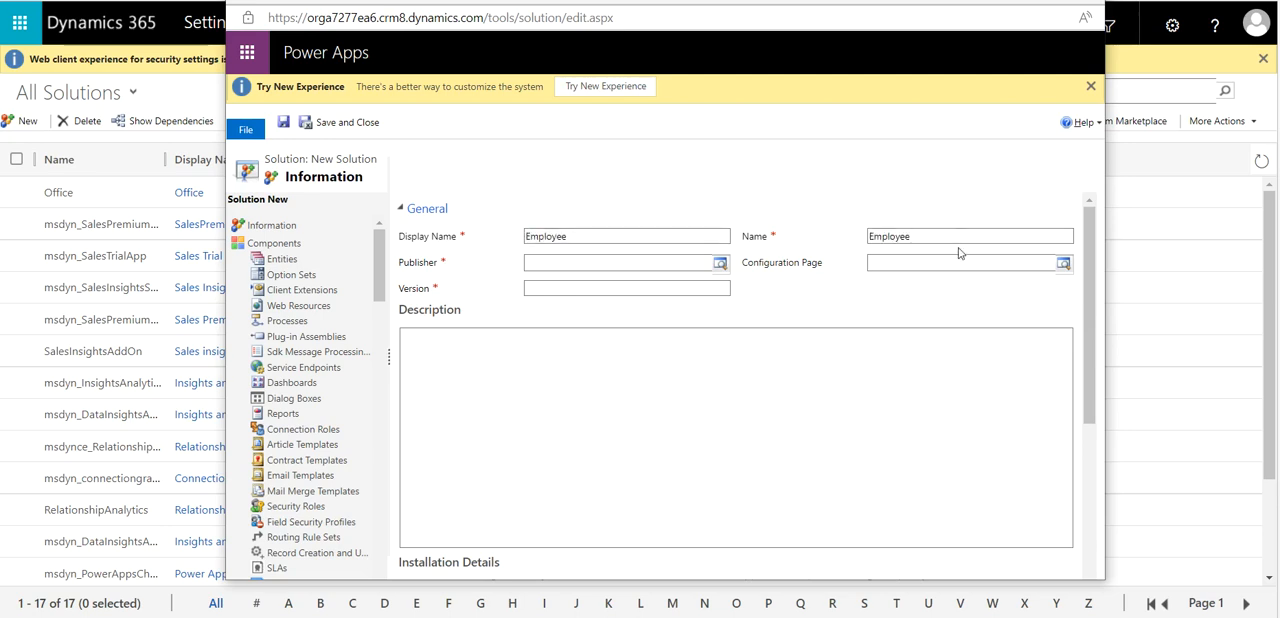
mouse_move(748, 280)
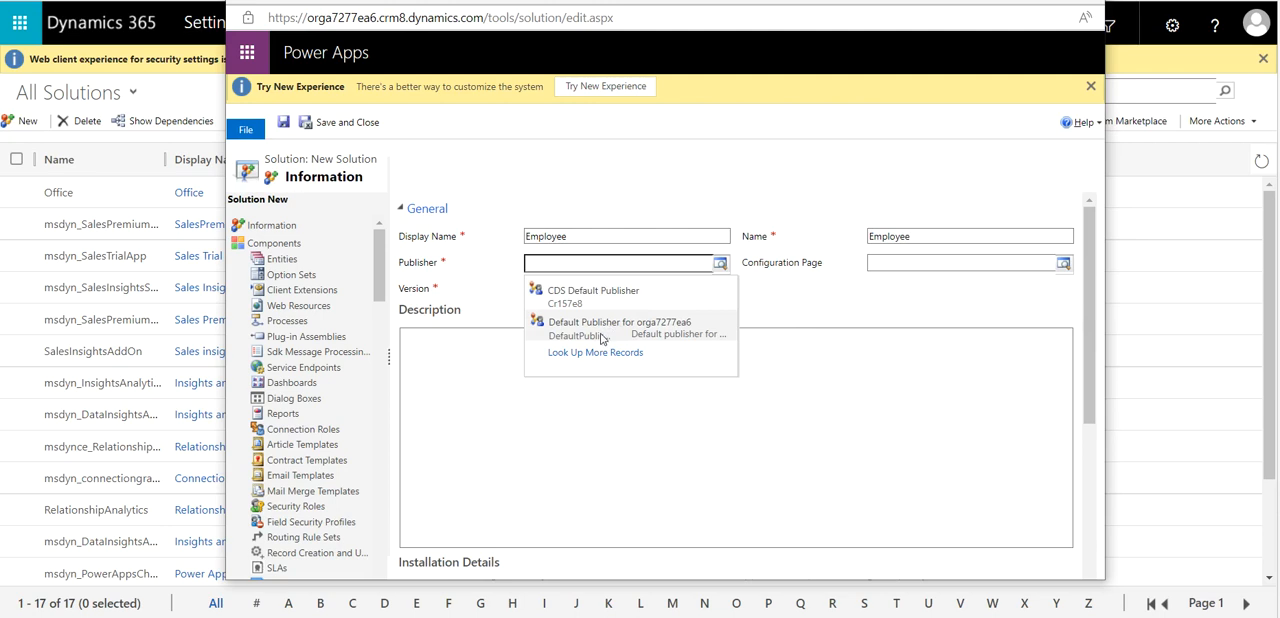
mouse_move(646, 344)
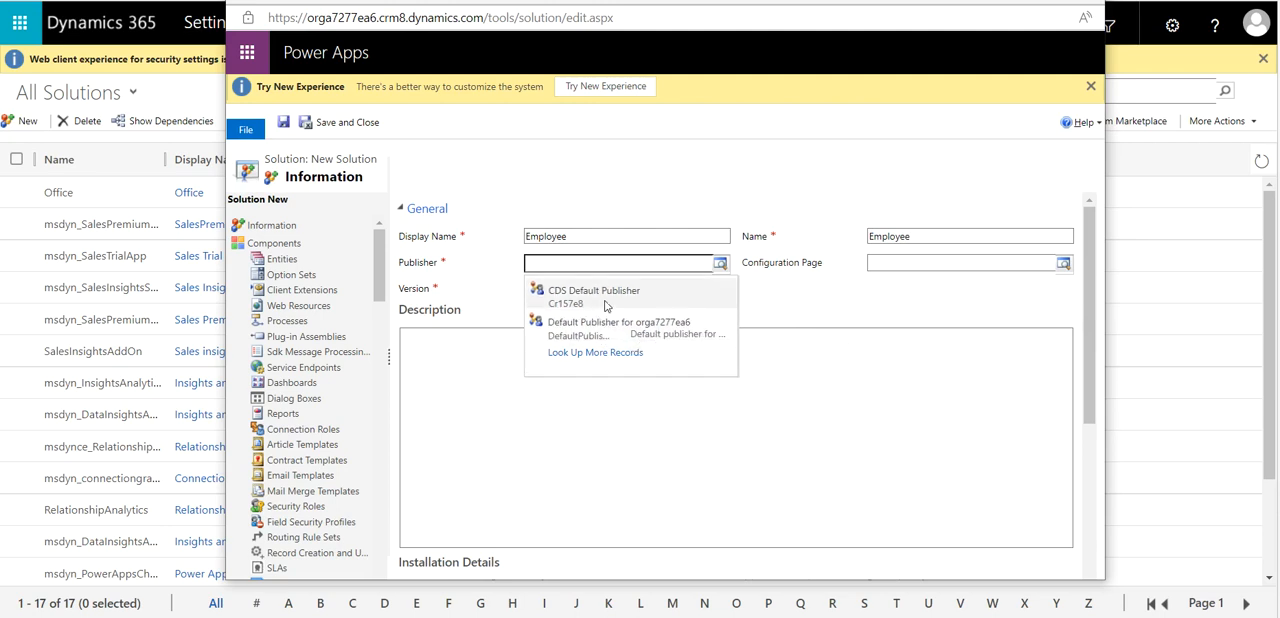
click(594, 290)
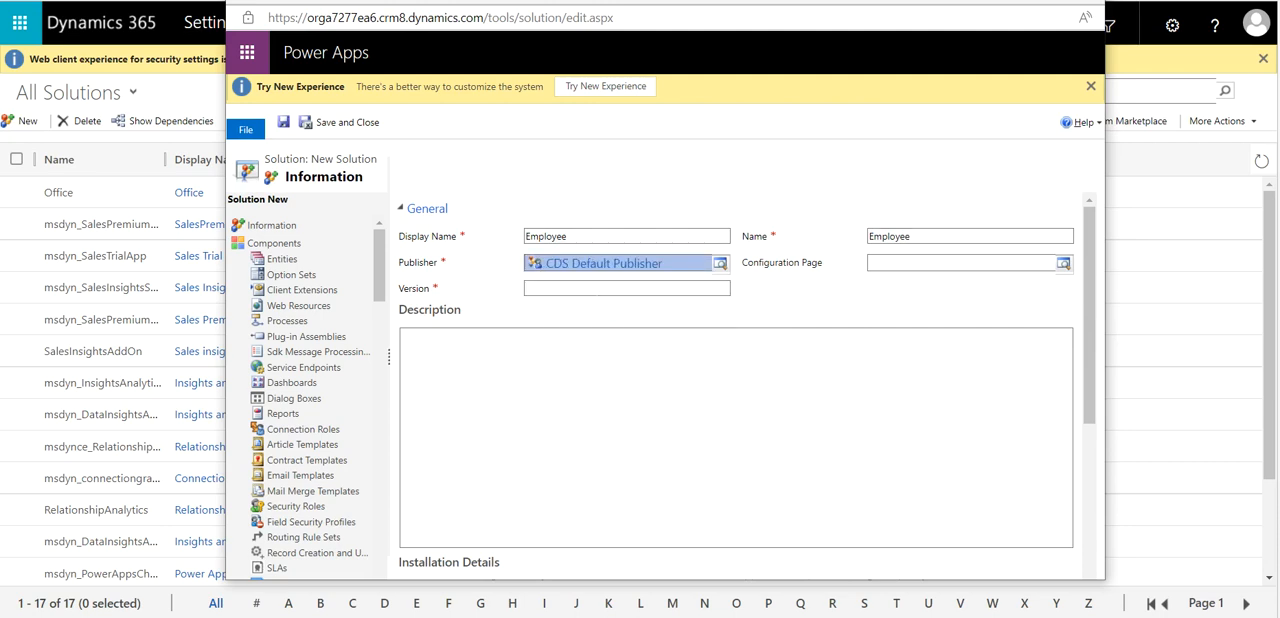
text(1.0.0.0)
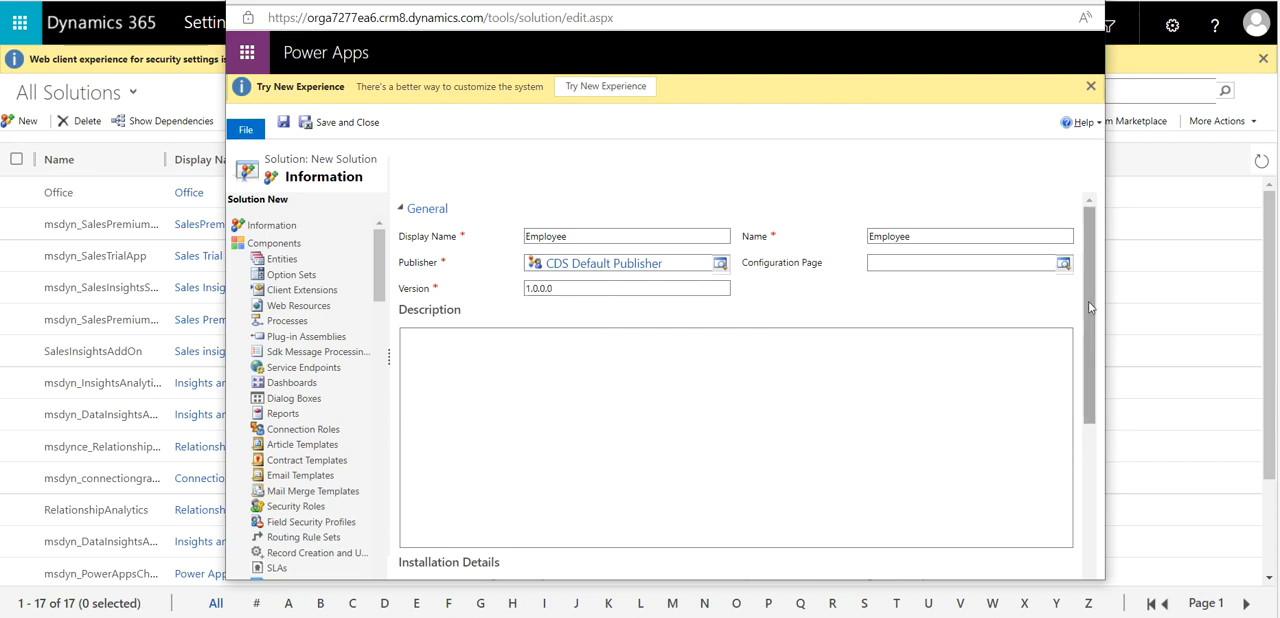
Enter the description 'Employee details for the organization'.
scroll(down, 3)
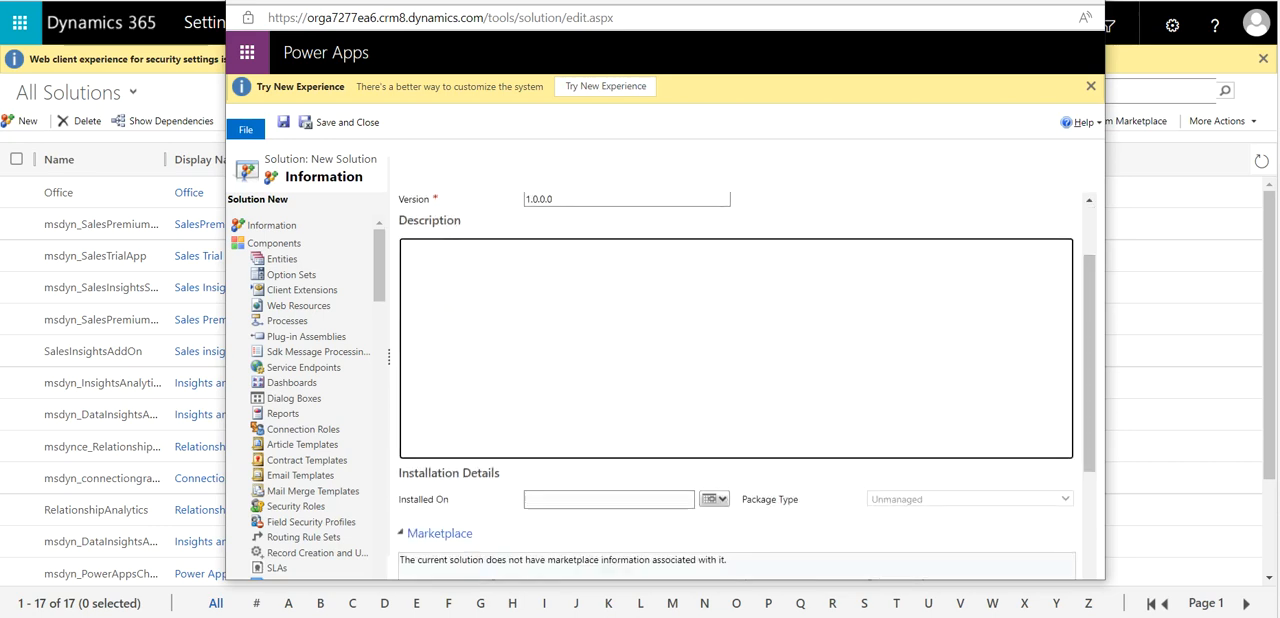
text(Employee)
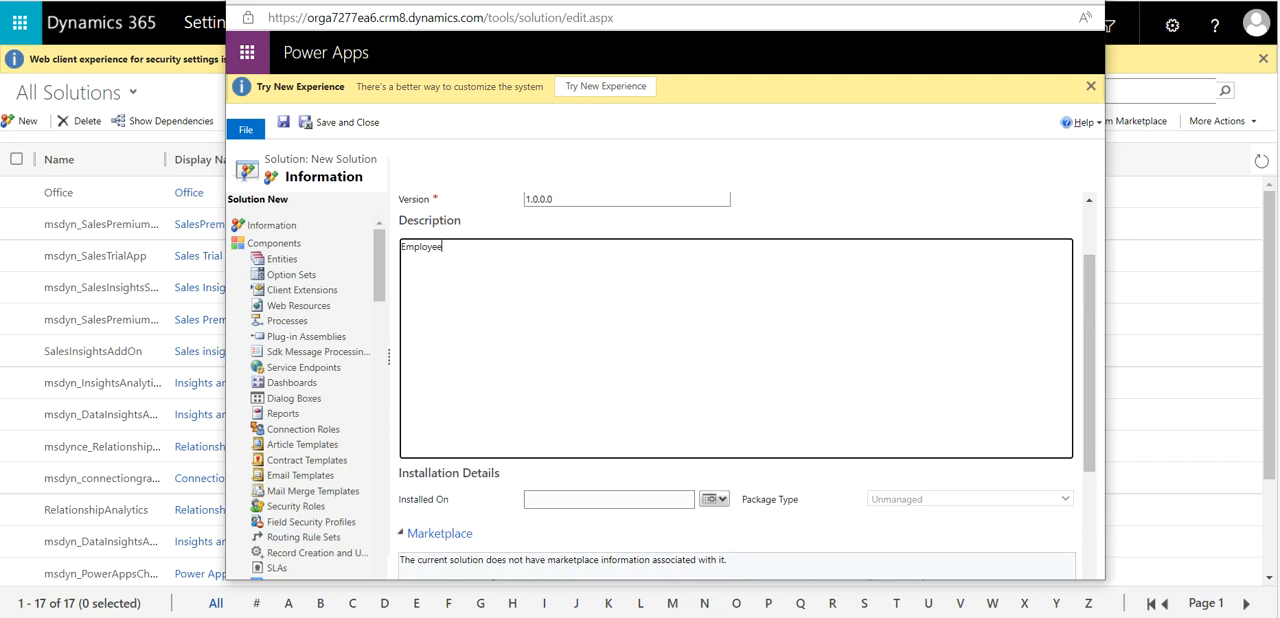
text(details for the orga)
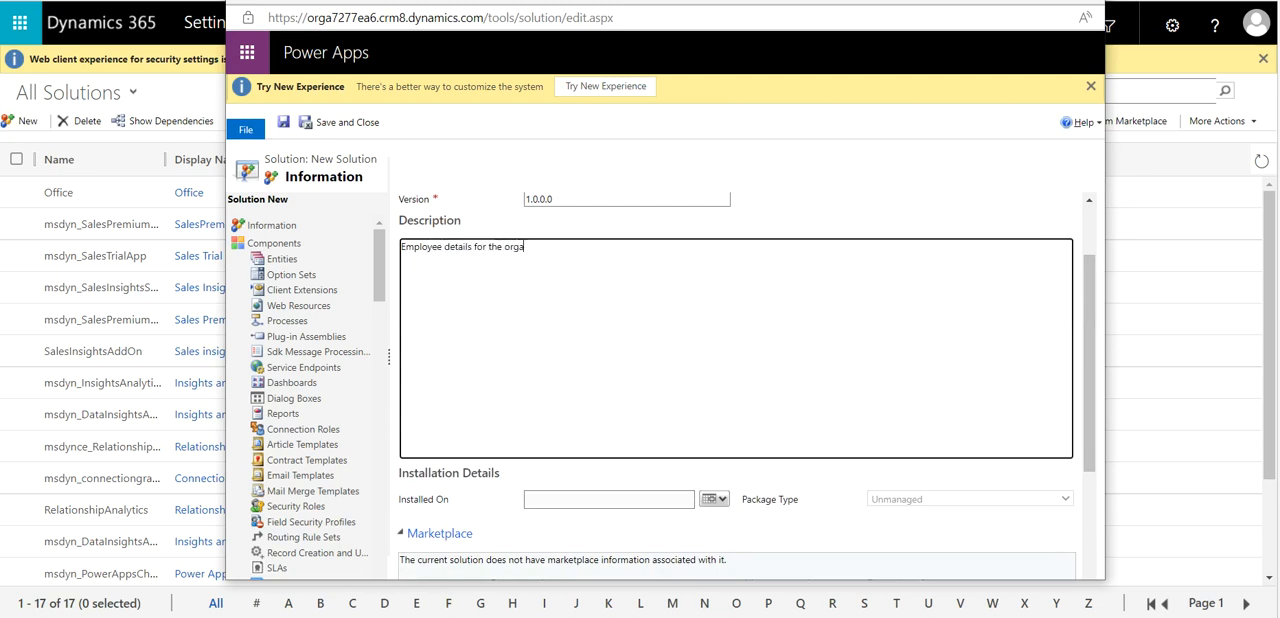
text(nization)
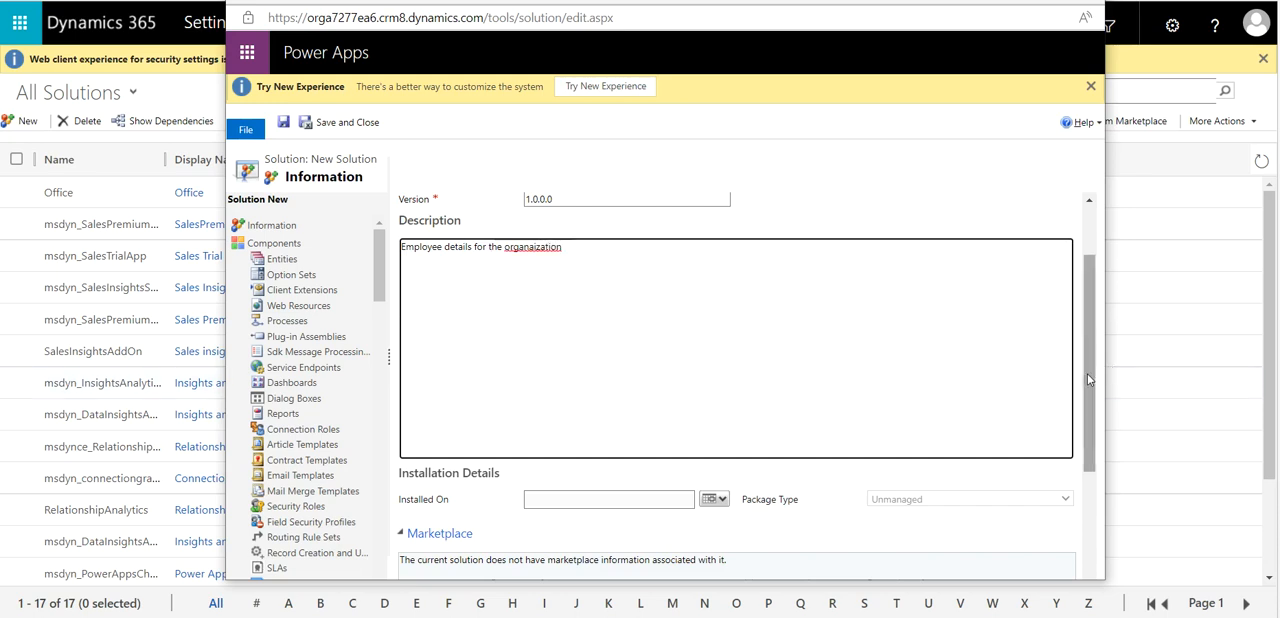
scroll(down, 3)
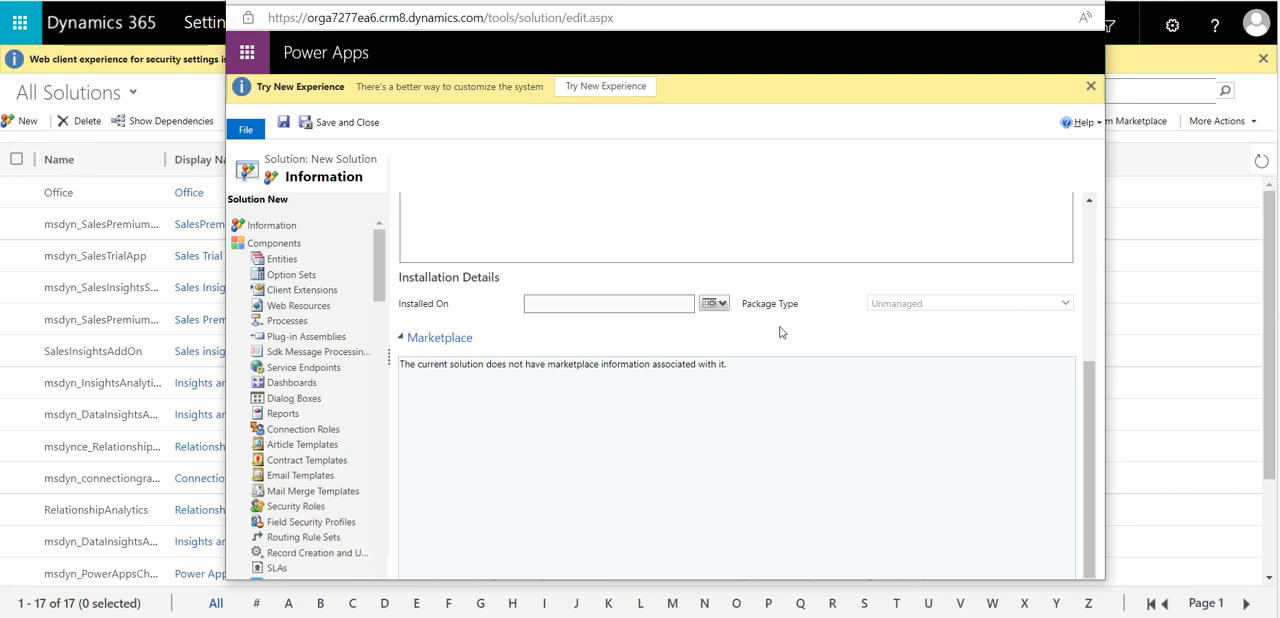
mouse_move(1004, 320)
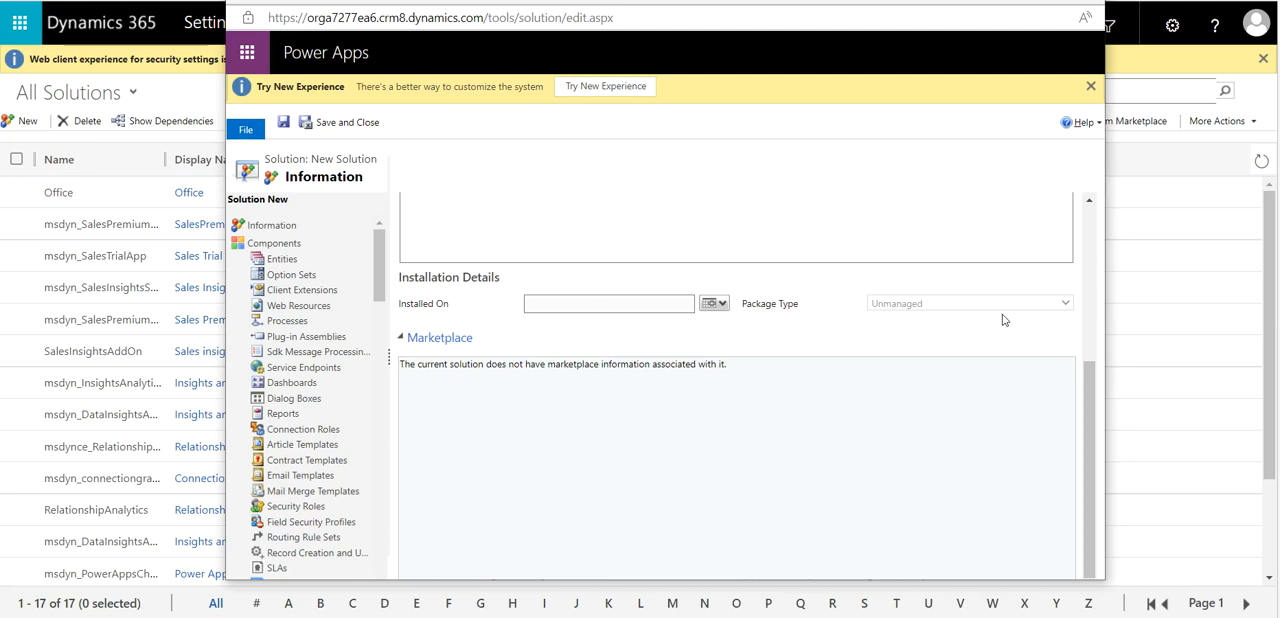
mouse_move(990, 330)
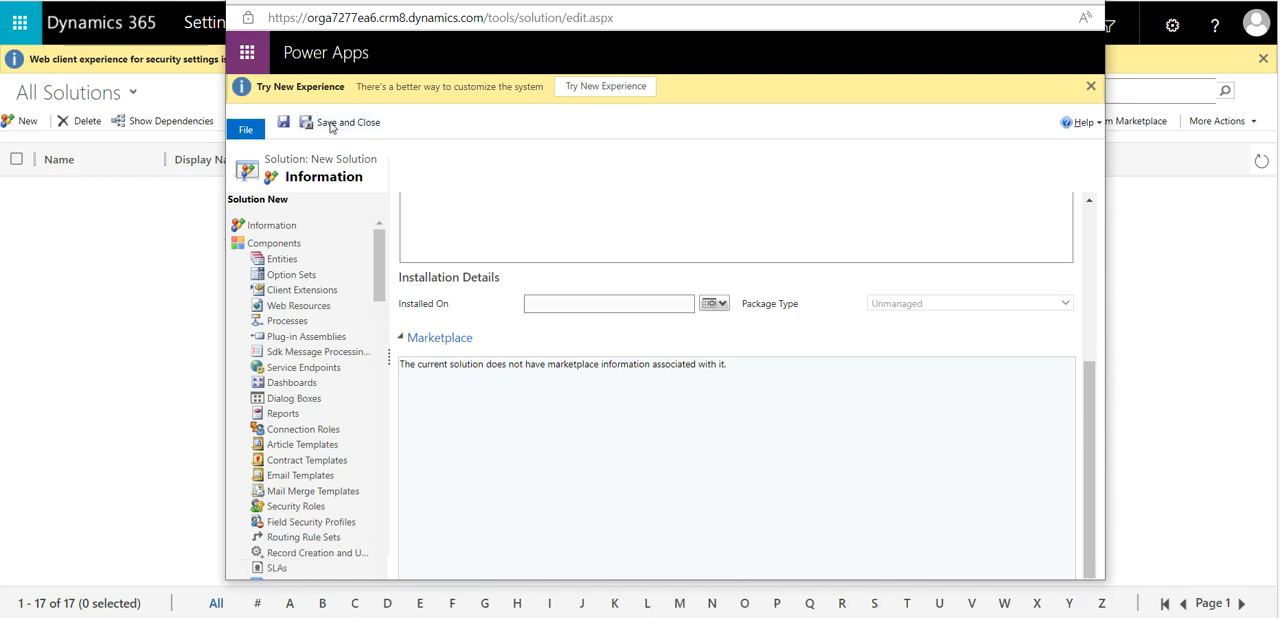
Save and close the Employee solution, then select its row in All Solutions.
click(348, 120)
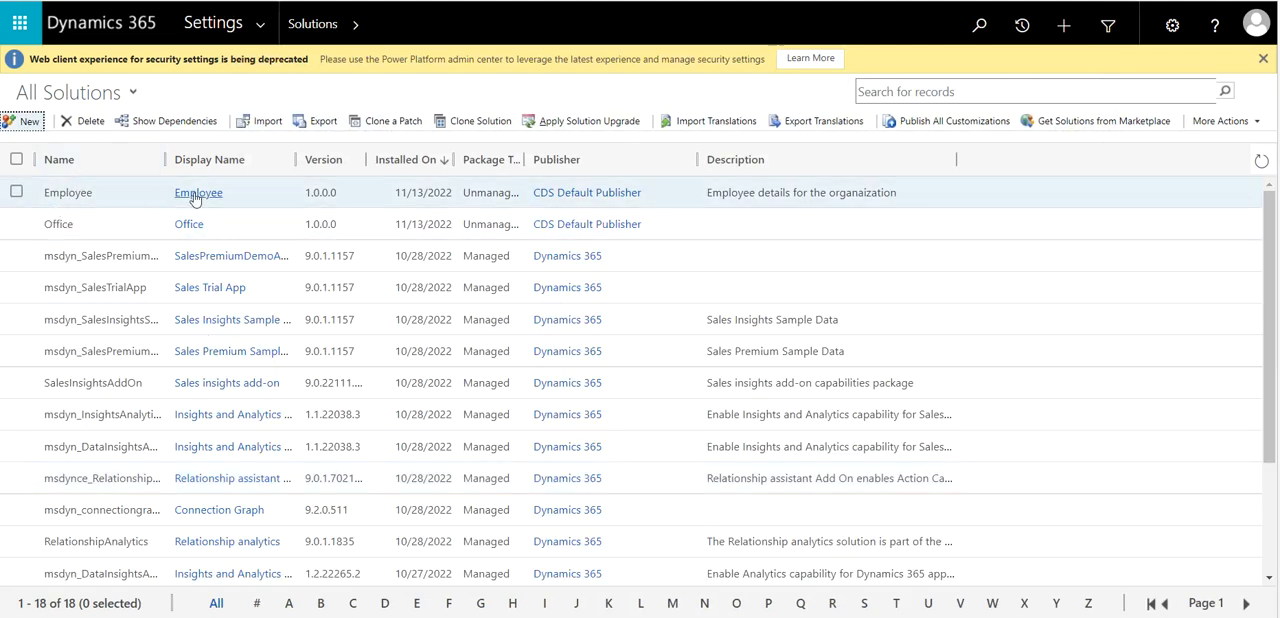
mouse_move(484, 192)
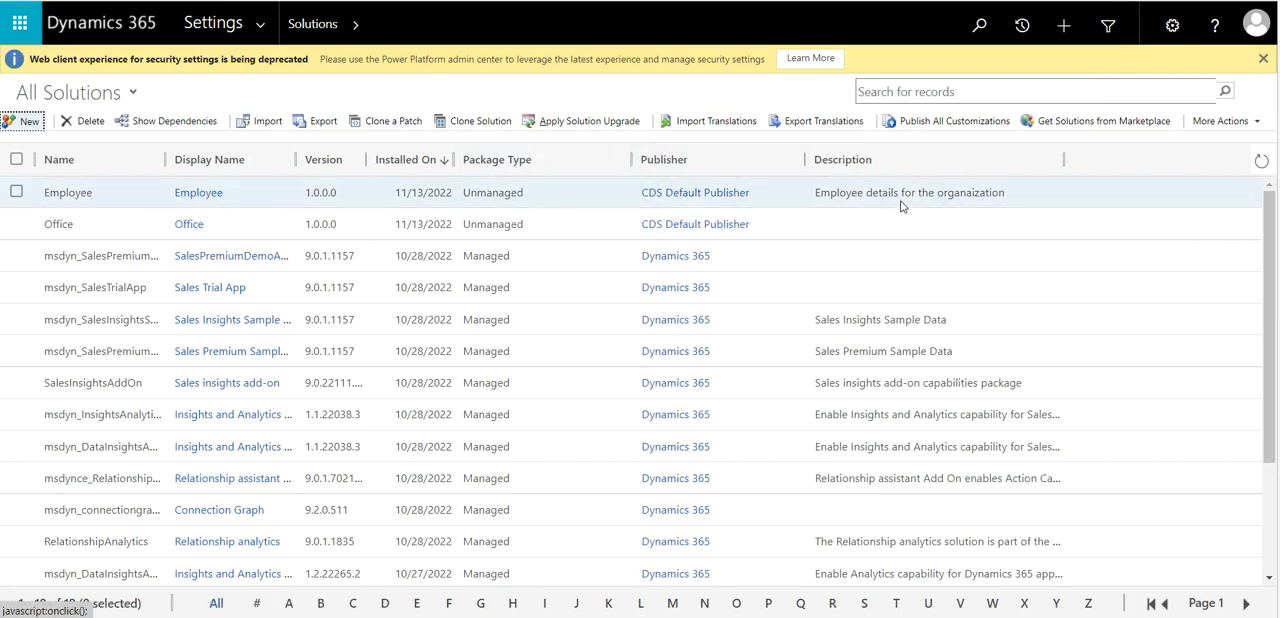
mouse_move(684, 206)
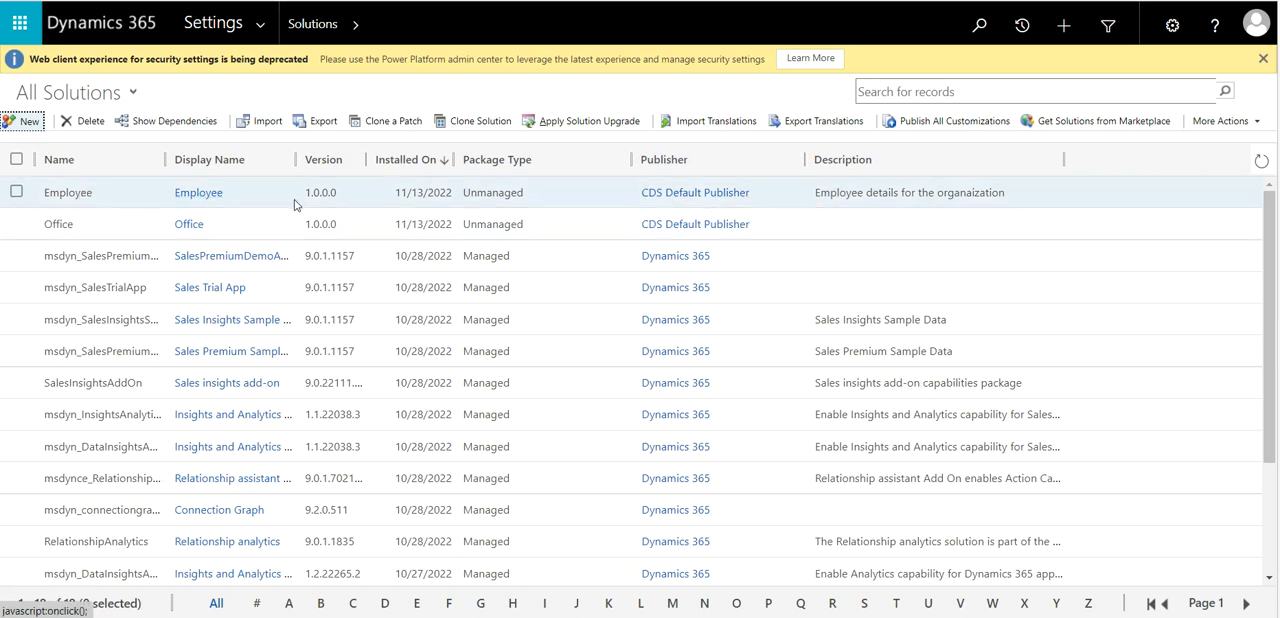
mouse_move(236, 210)
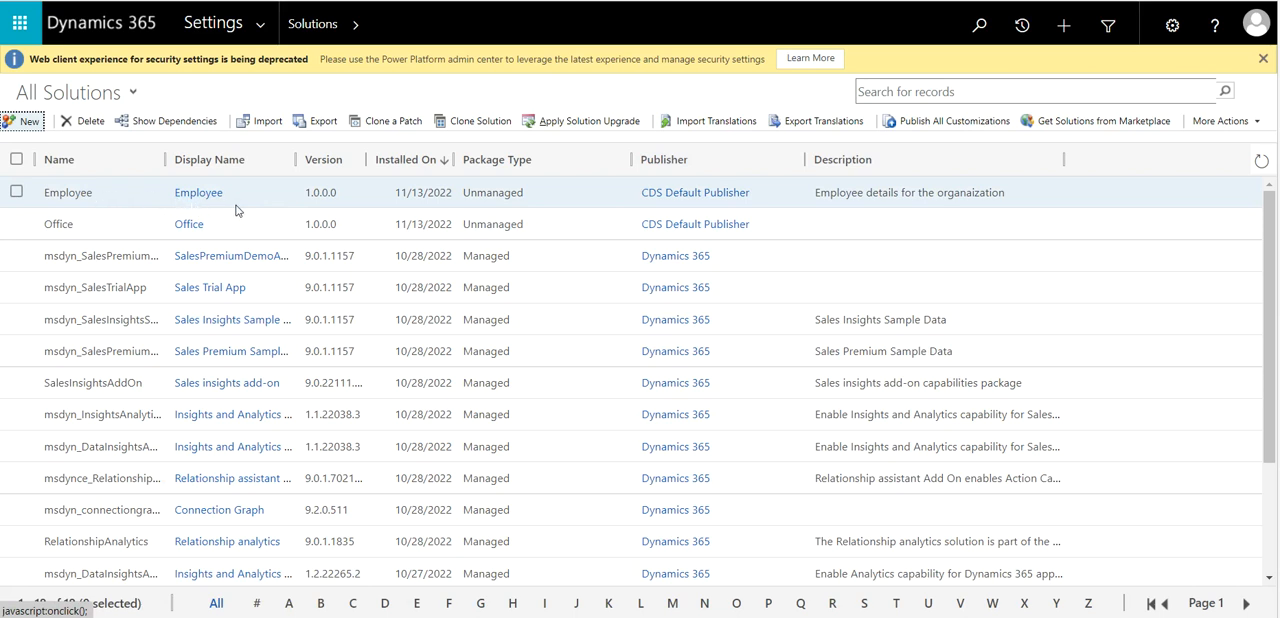
mouse_move(198, 192)
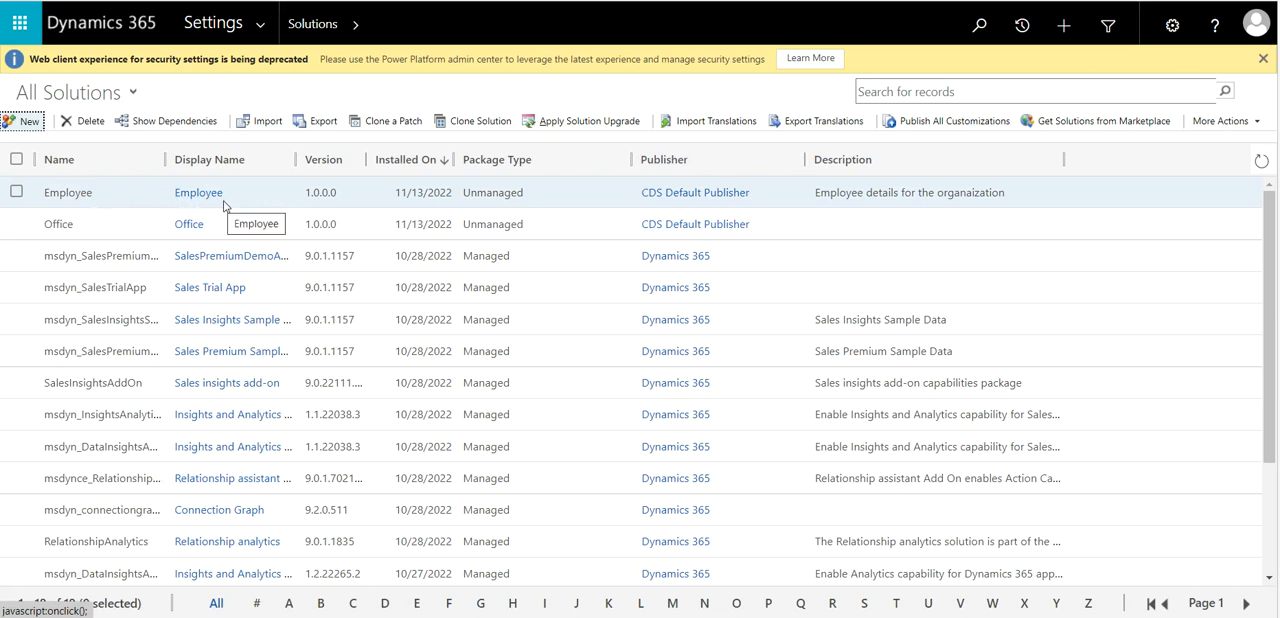
click(16, 192)
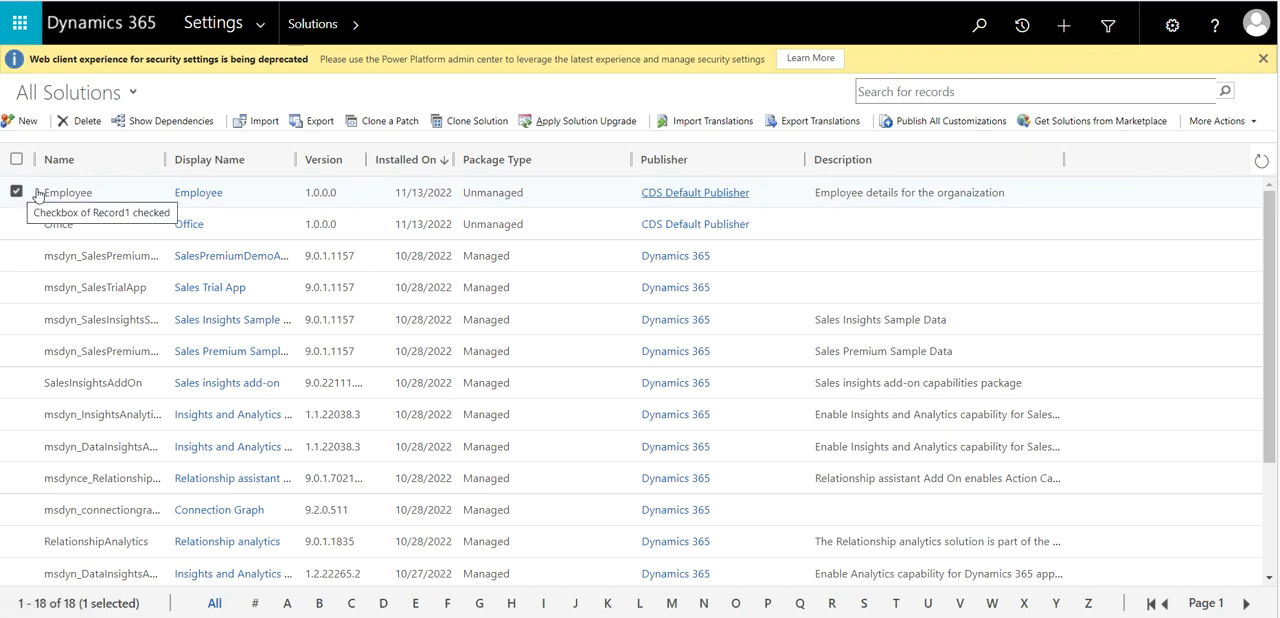
mouse_move(342, 208)
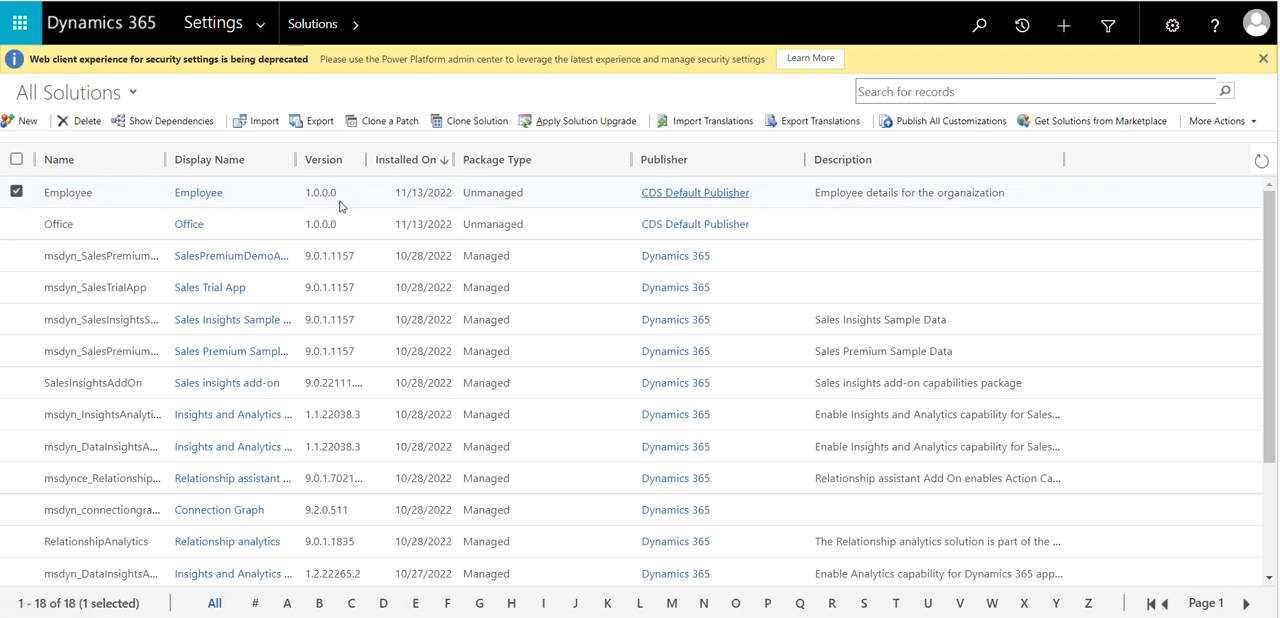
mouse_move(940, 120)
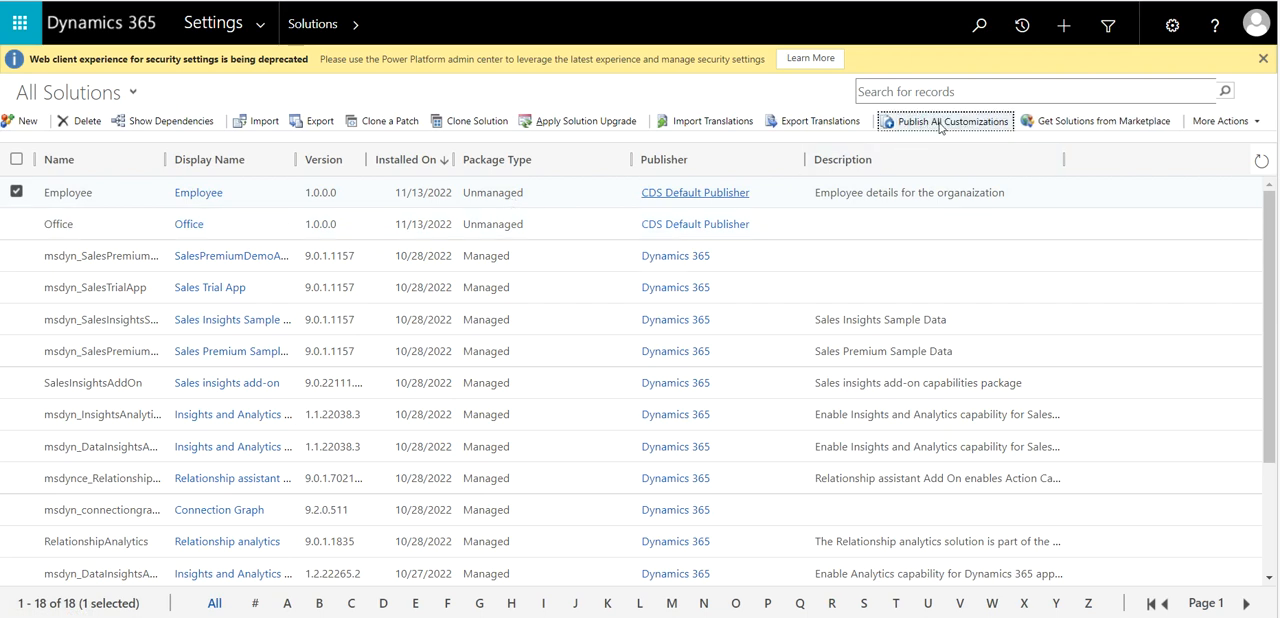
mouse_move(952, 120)
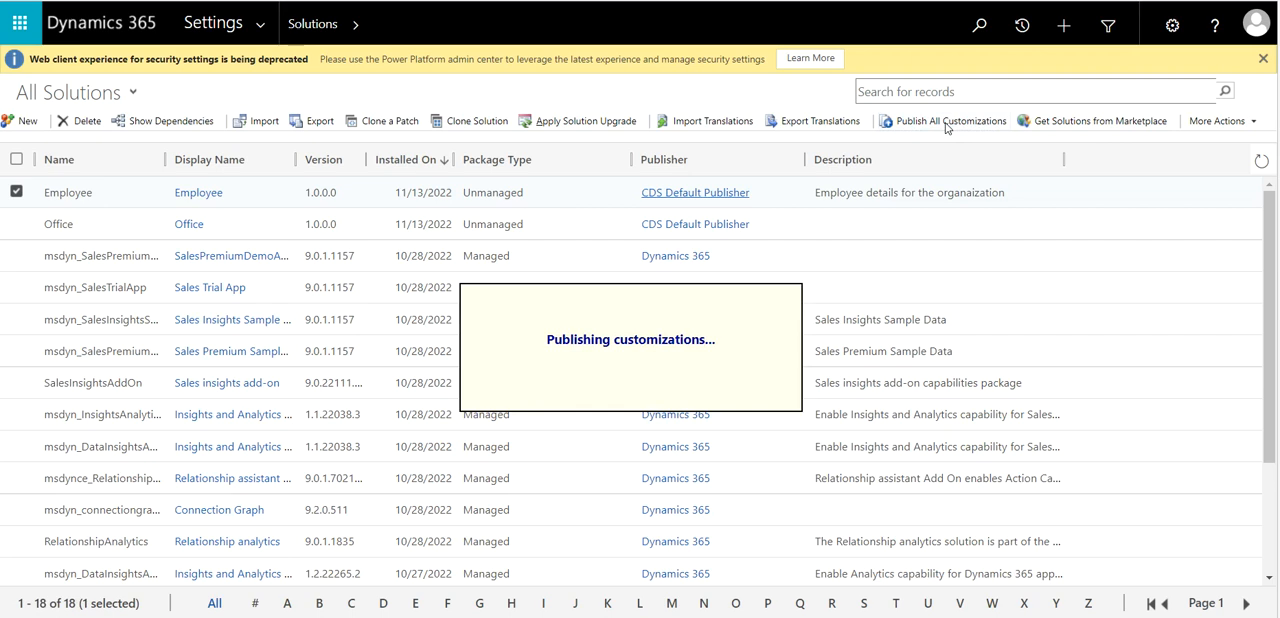
mouse_move(924, 416)
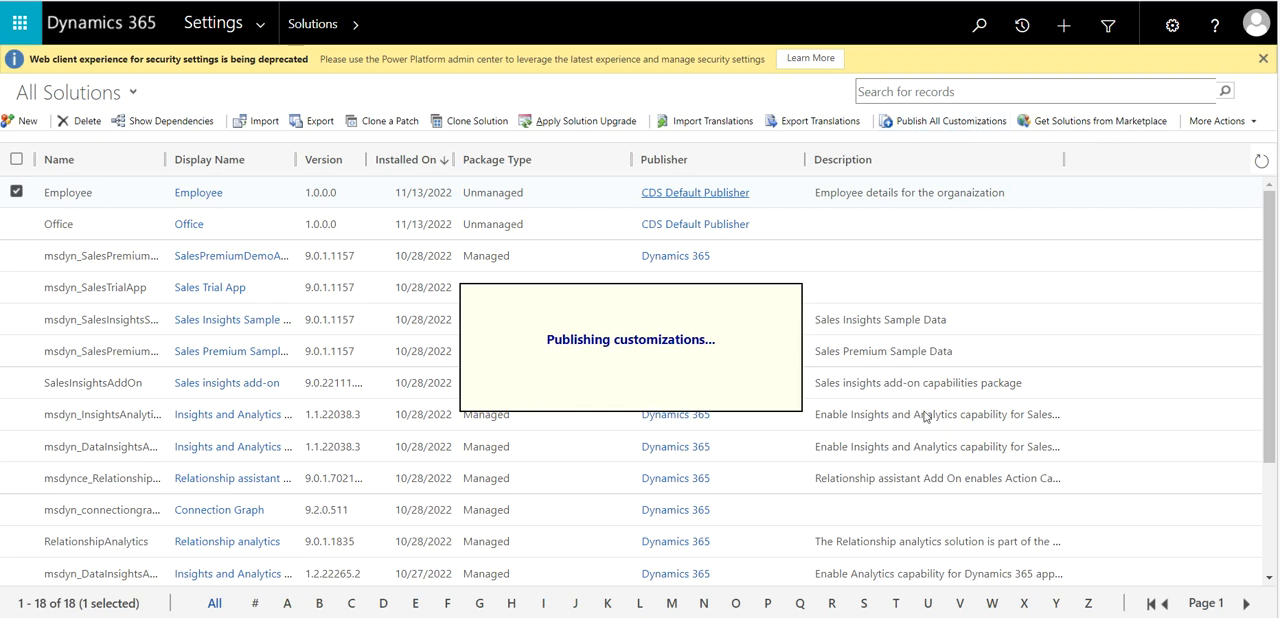
mouse_move(822, 342)
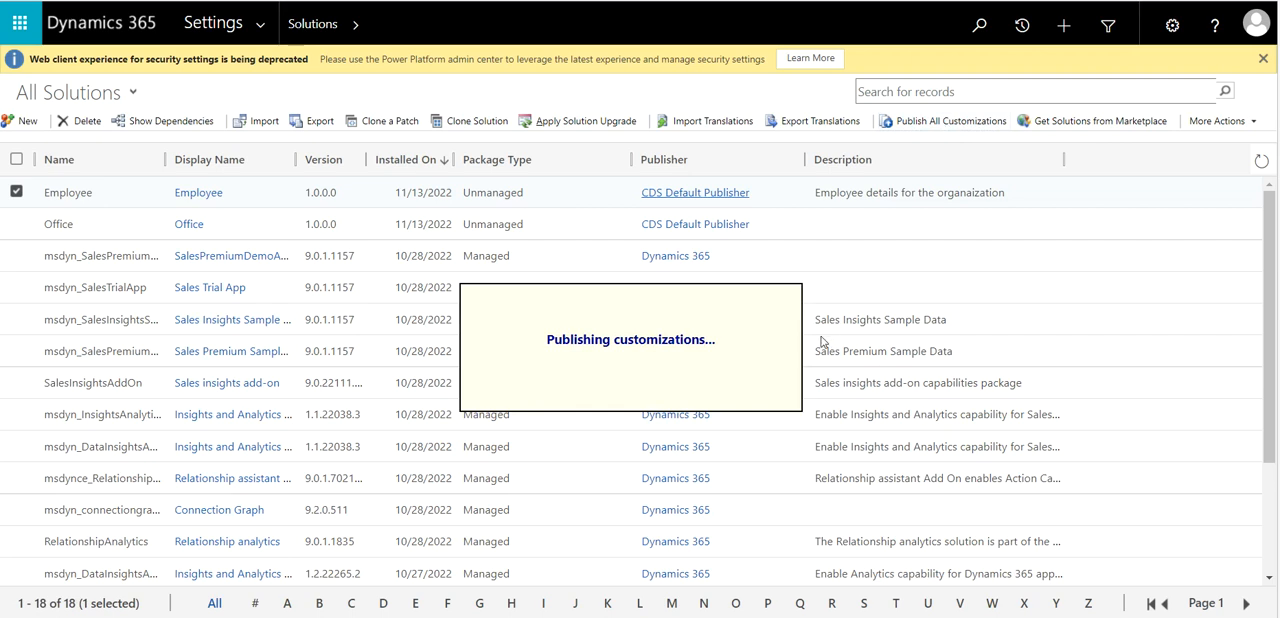
mouse_move(72, 132)
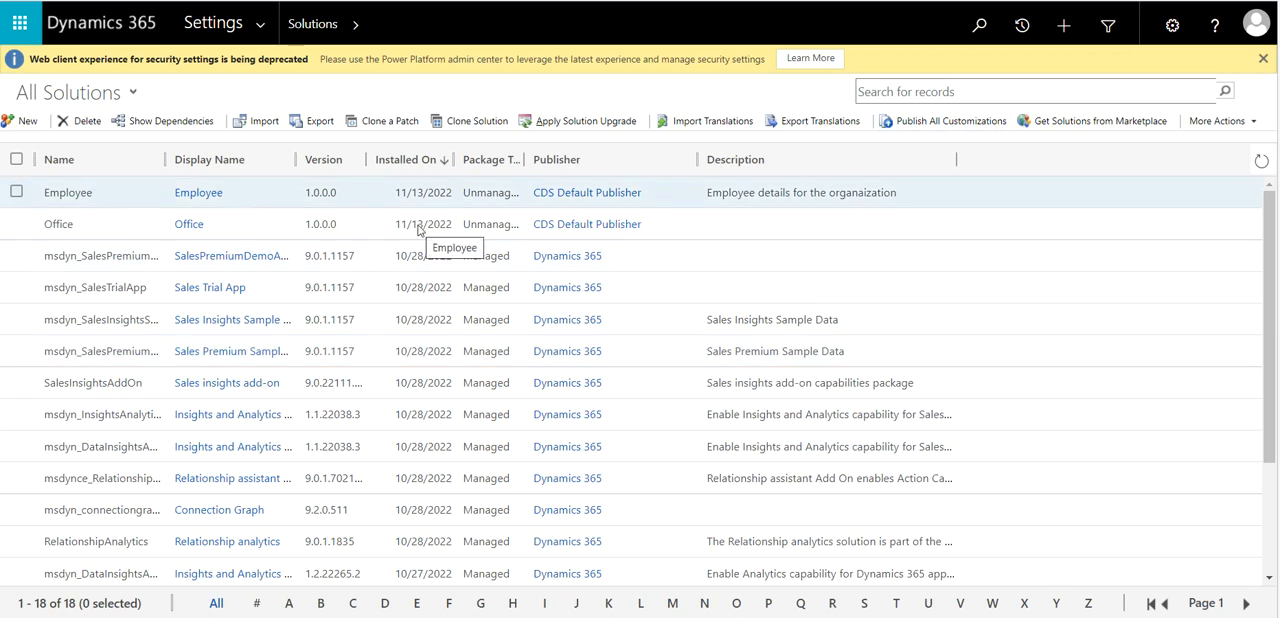
mouse_move(852, 352)
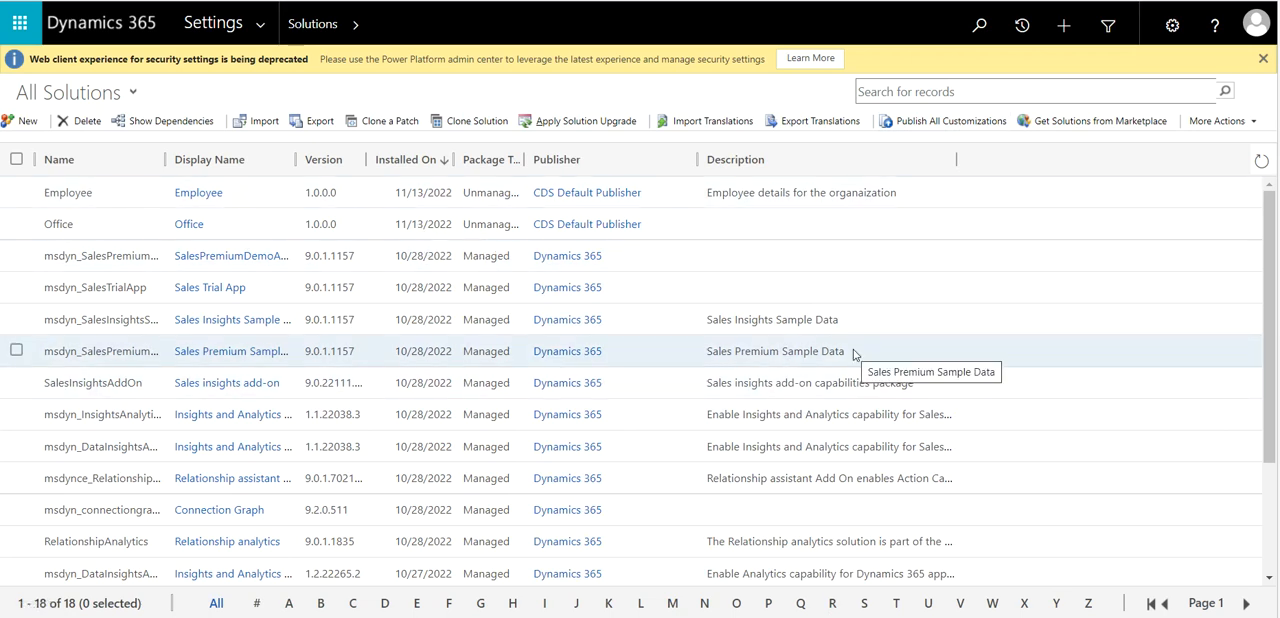